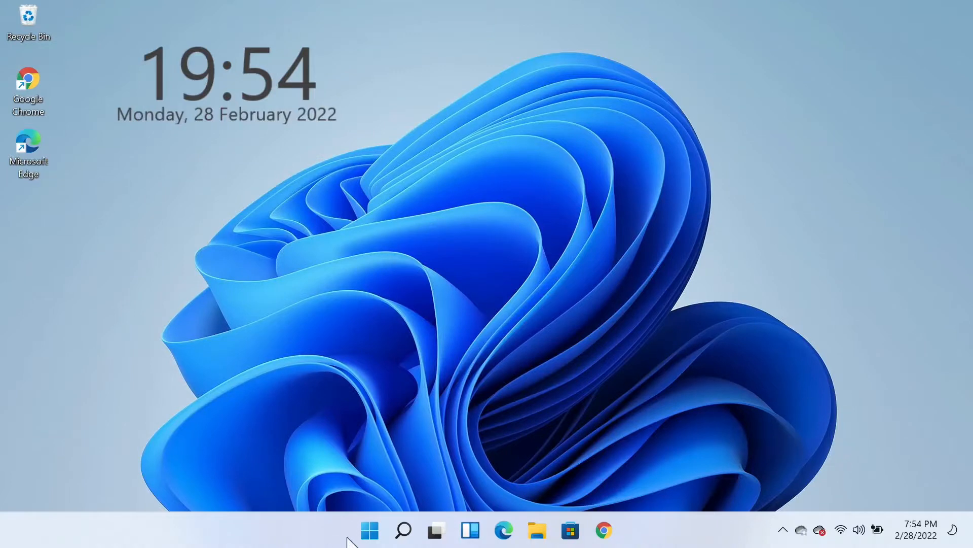
Launch the Settings app from the Start menu's pinned apps
click(369, 529)
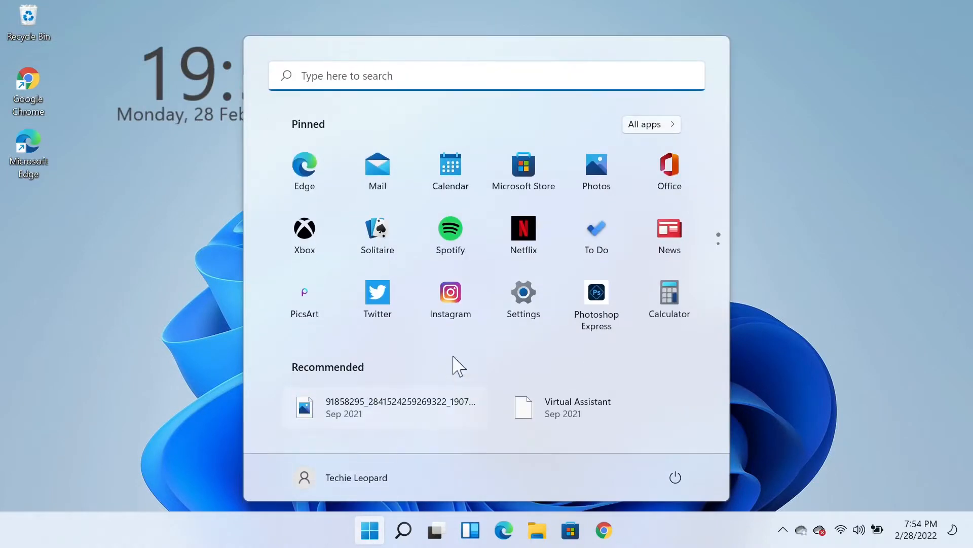
click(523, 292)
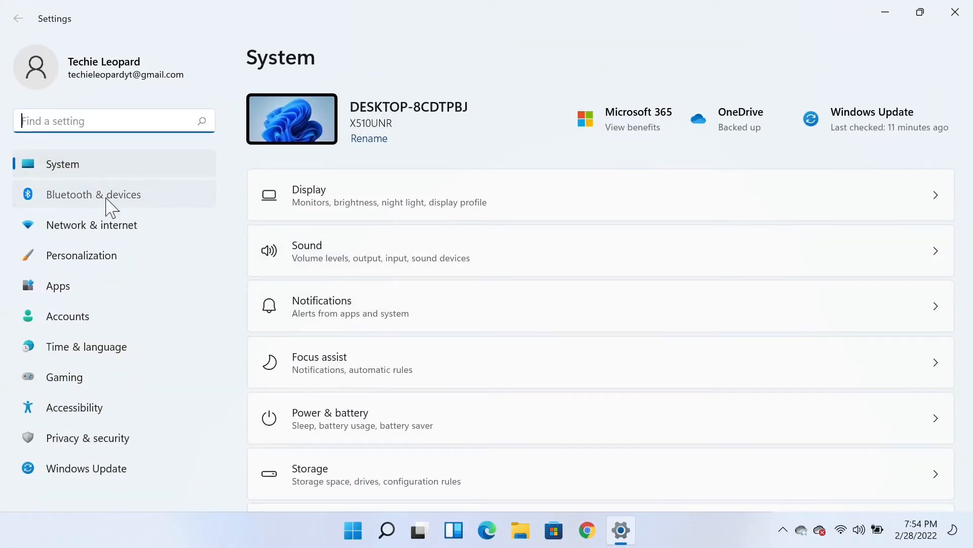
Switch Bluetooth to On in the Bluetooth & devices page
click(94, 195)
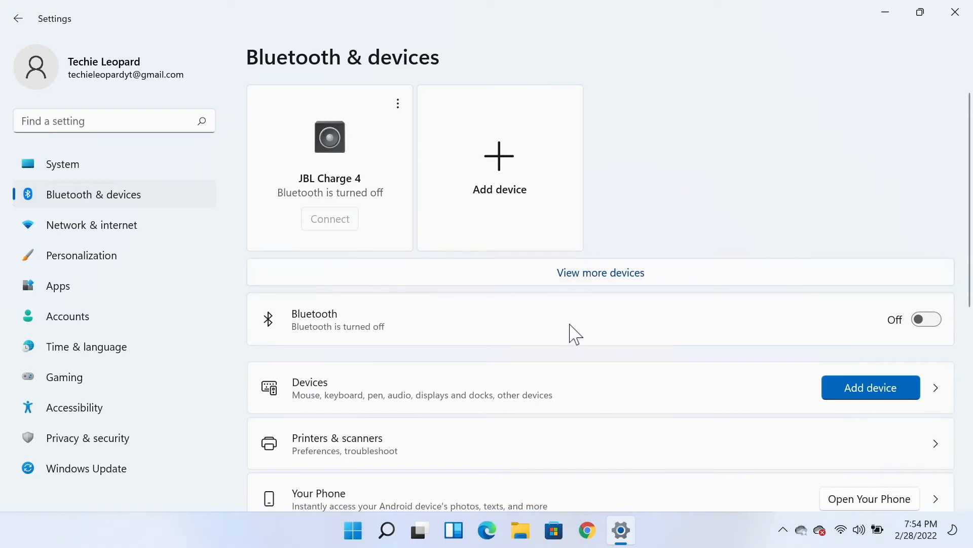
mouse_move(419, 332)
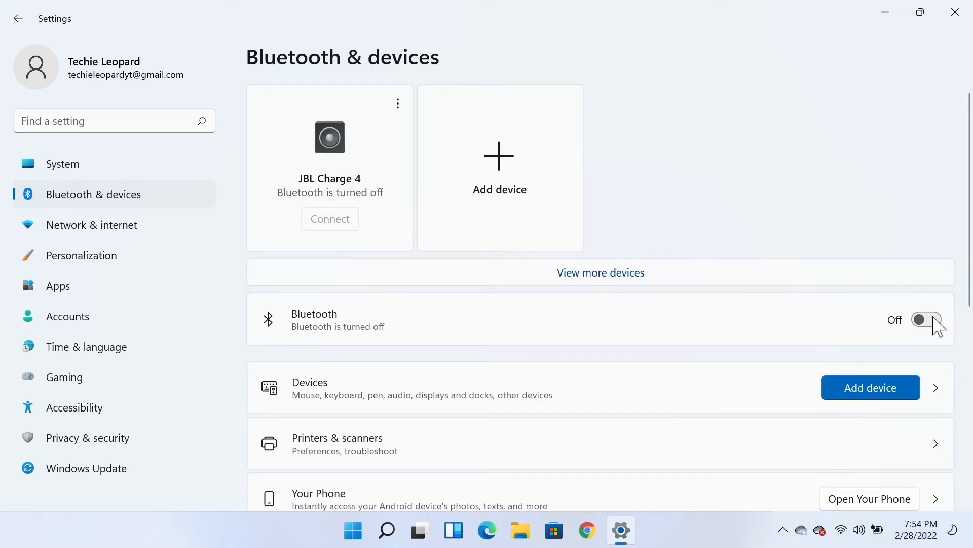
click(926, 319)
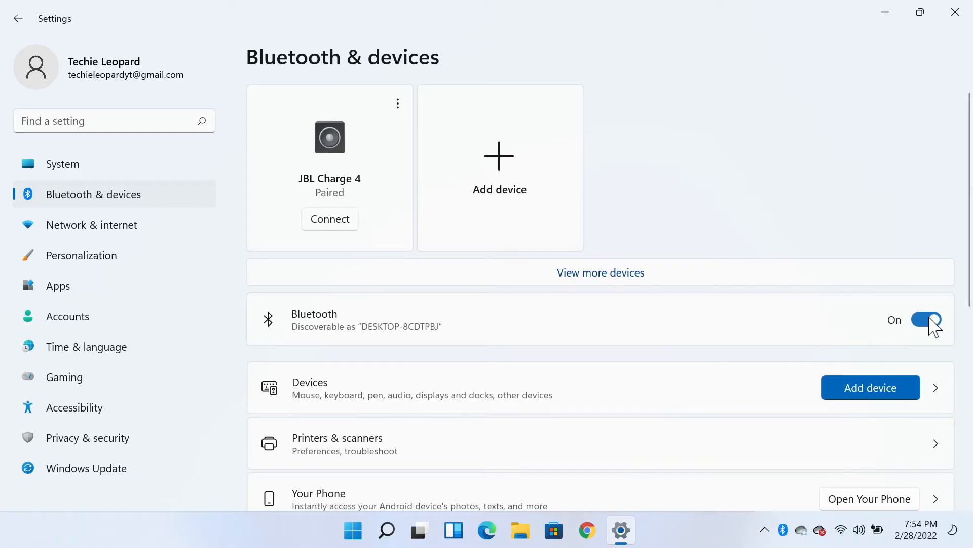
mouse_move(859, 328)
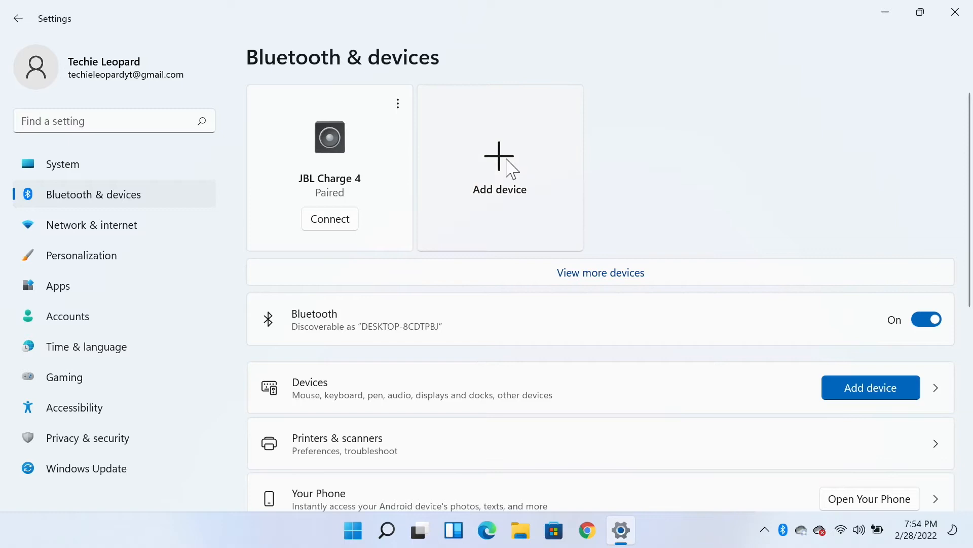
Bring up the Add a device dialog from the Add device tile
click(500, 167)
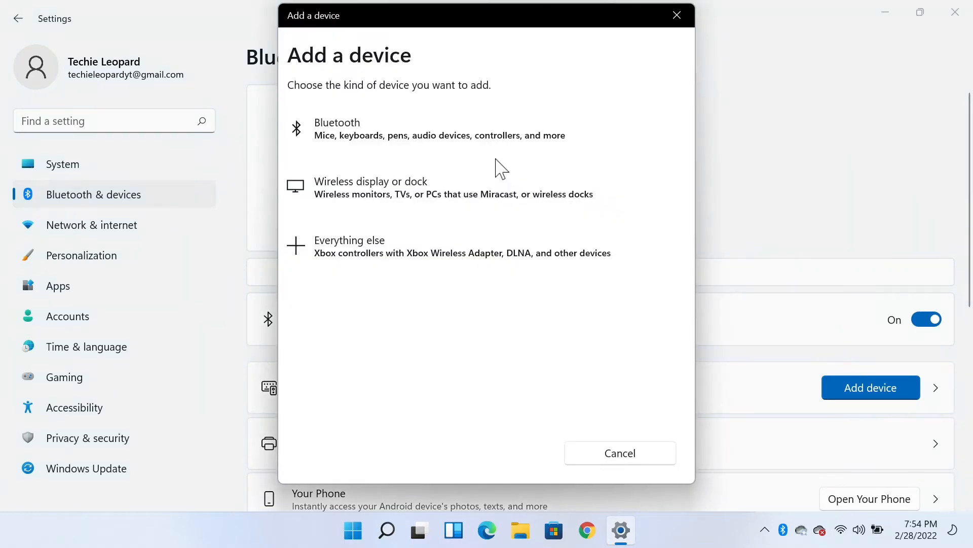
mouse_move(620, 104)
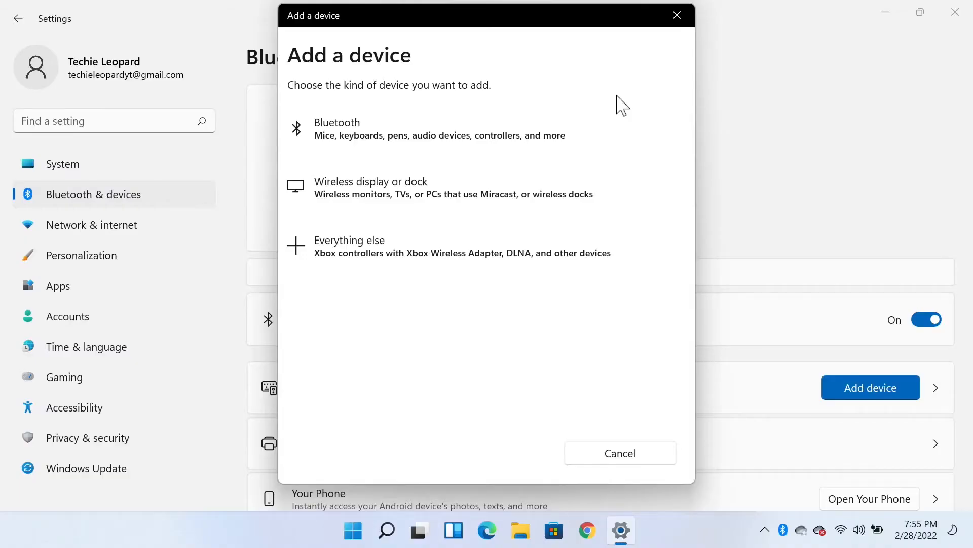
mouse_move(582, 119)
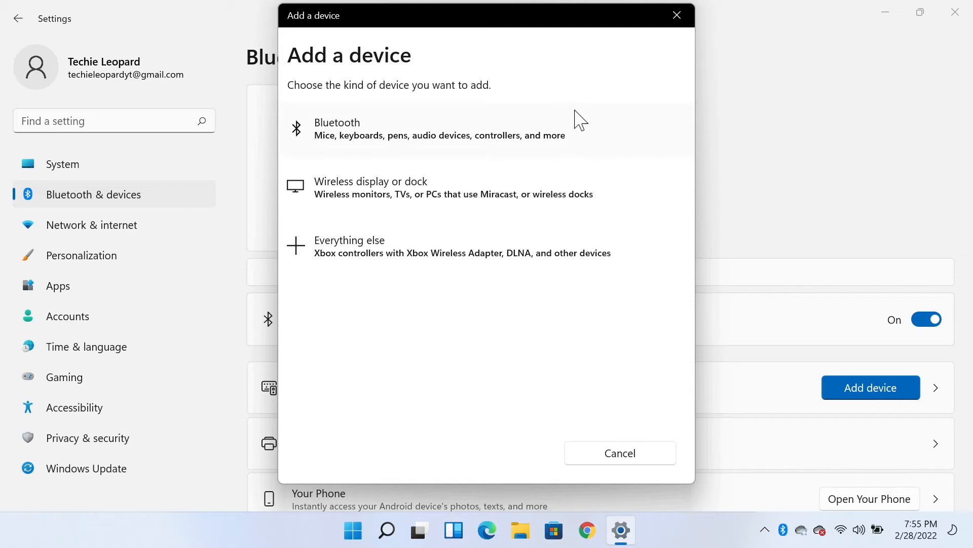
Pair the JBL Go 3 Bluetooth speaker as Connected music, then close Settings
click(435, 129)
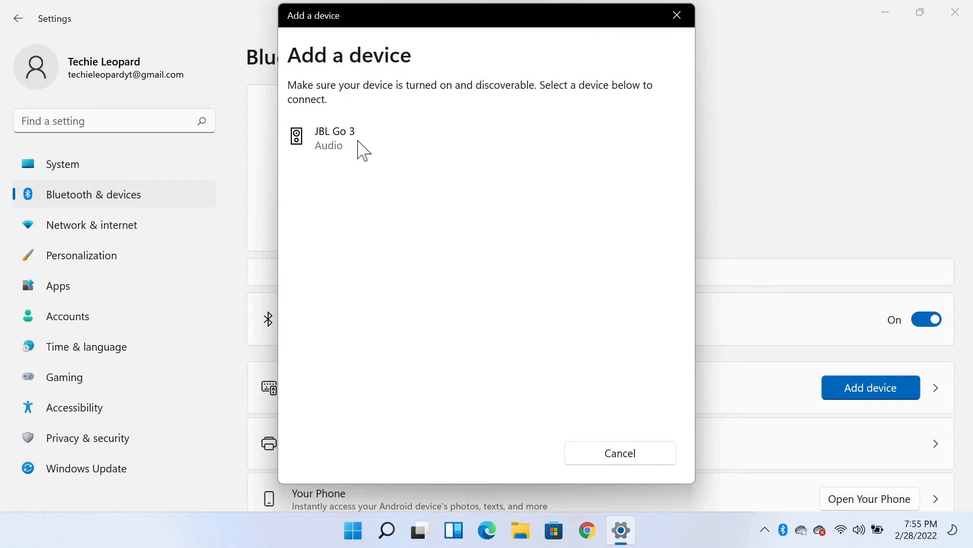
click(336, 137)
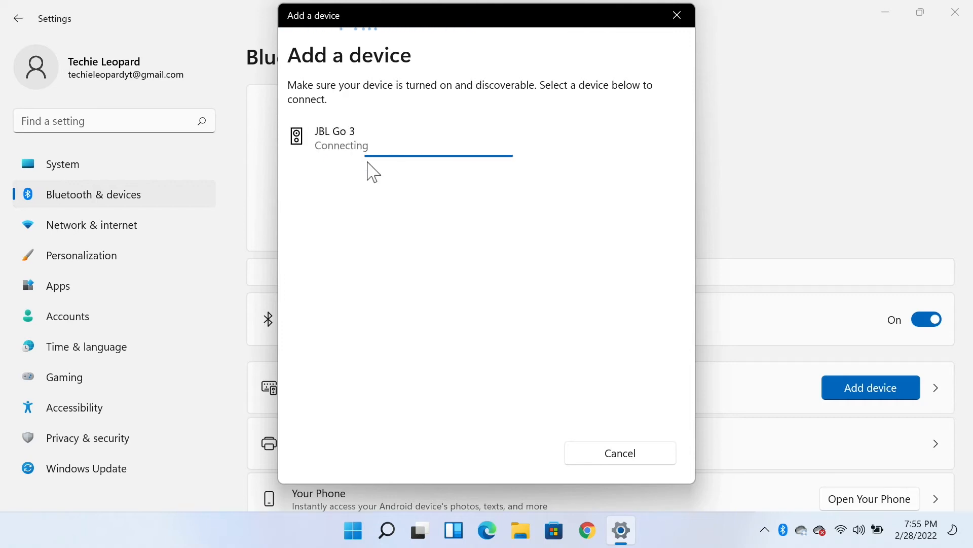
mouse_move(397, 225)
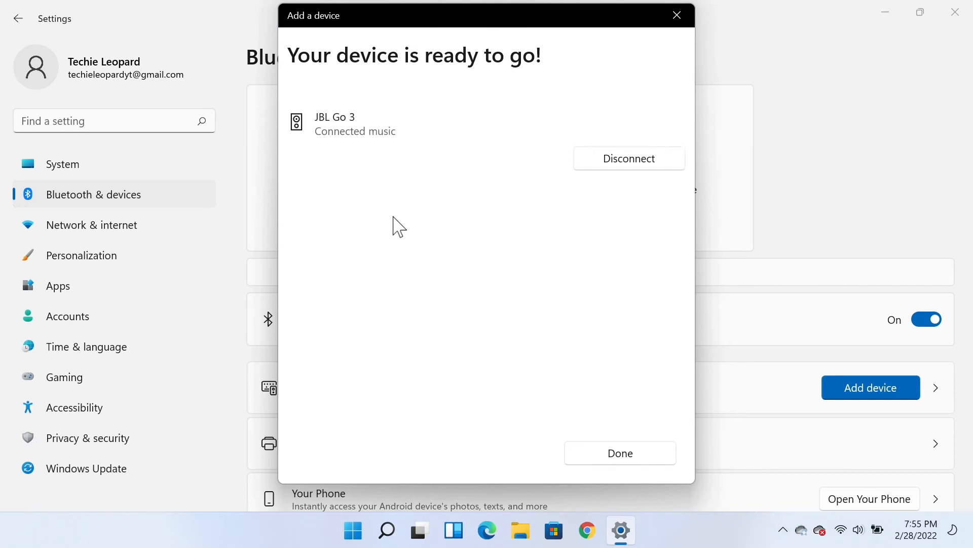
click(619, 453)
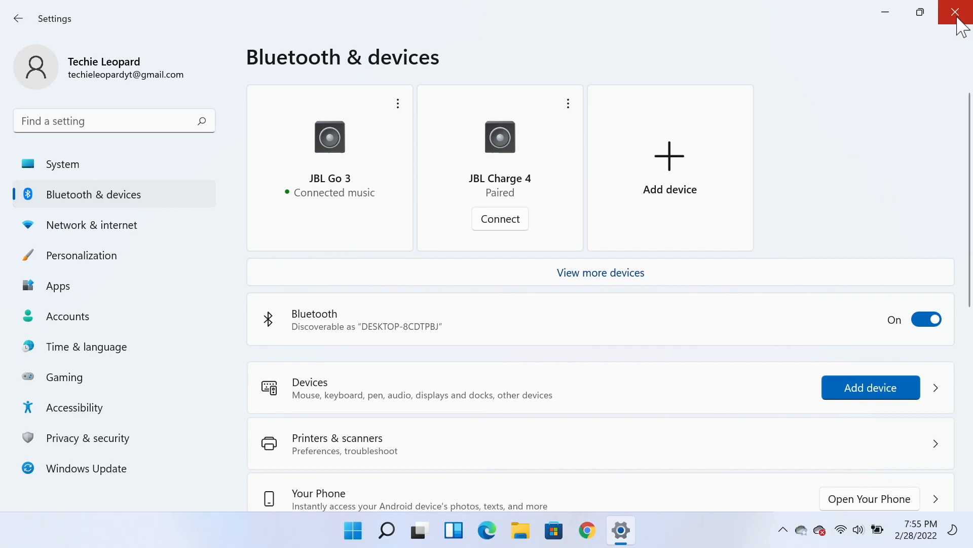
click(965, 12)
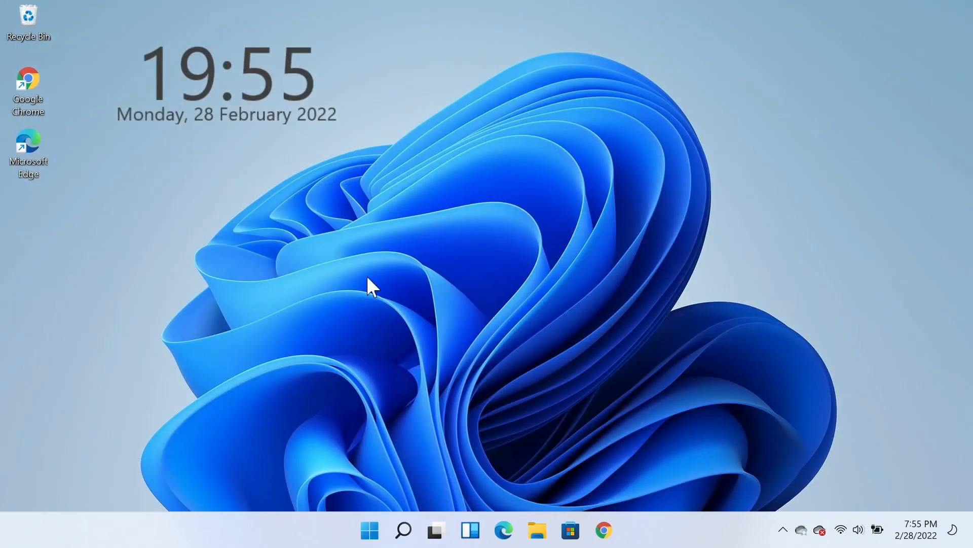